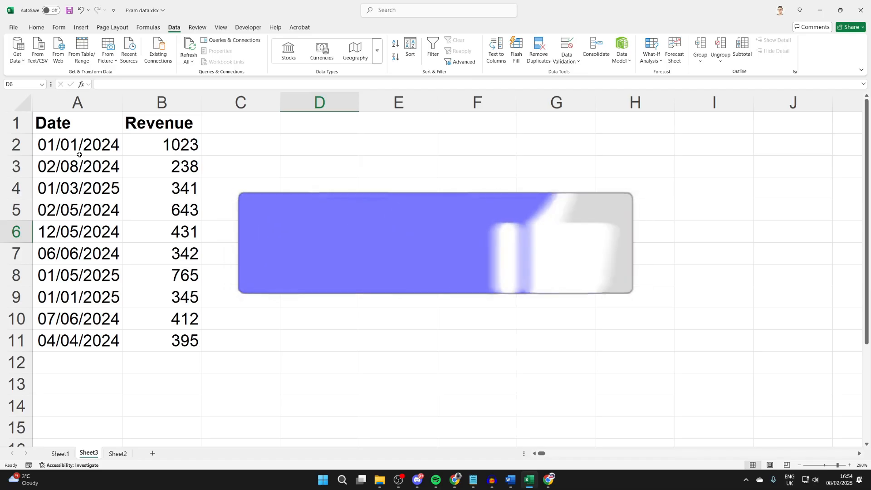
# Open the Custom Sort dialog for the Date and Revenue table range A2:B11
pyautogui.click(319, 230)
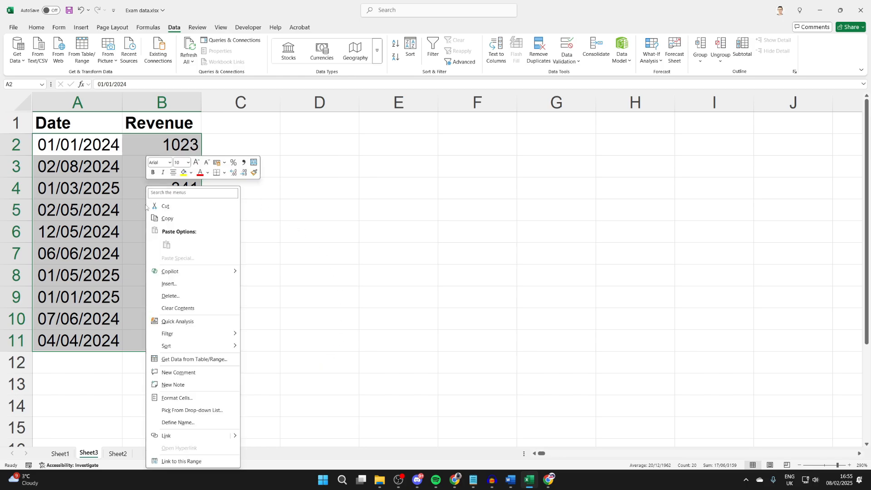
pyautogui.moveTo(173, 335)
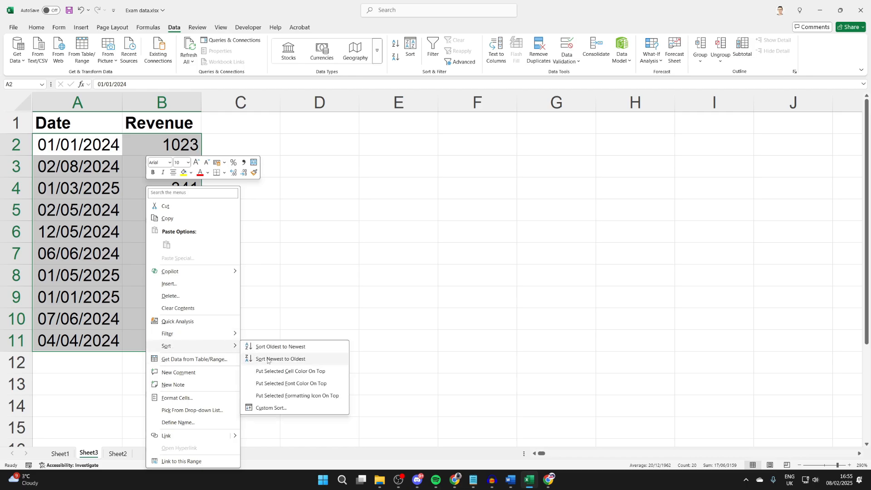
pyautogui.click(271, 414)
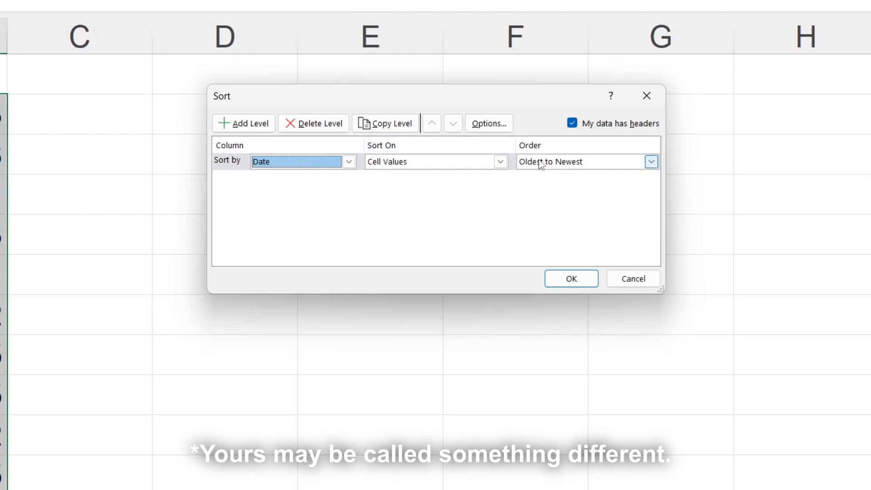
# Sort by Date from Oldest to Newest, apply it, and deselect the table
pyautogui.click(650, 162)
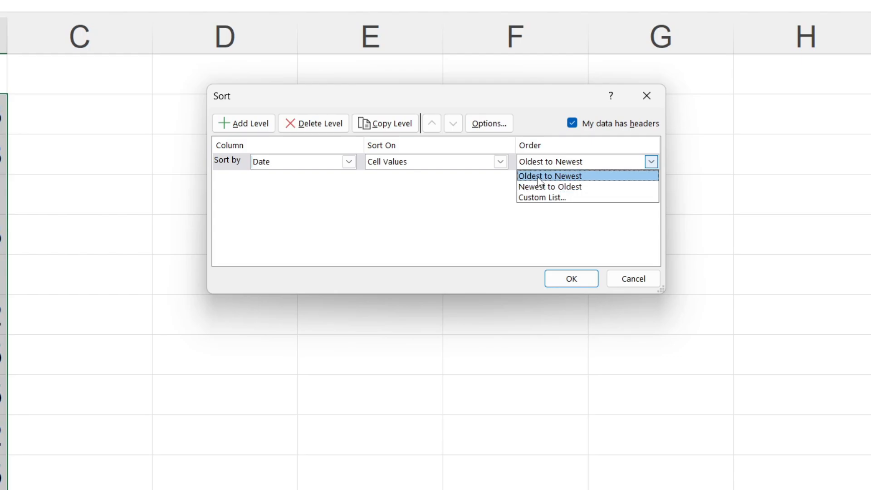
pyautogui.click(548, 175)
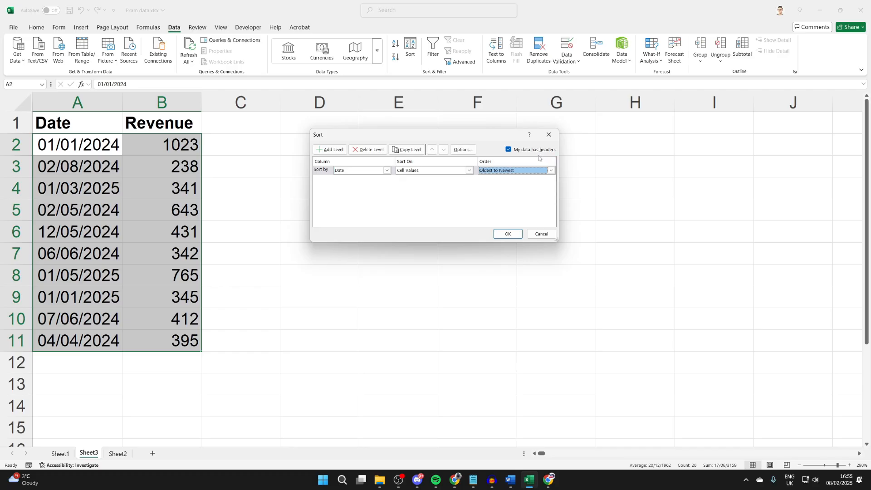
pyautogui.moveTo(555, 159)
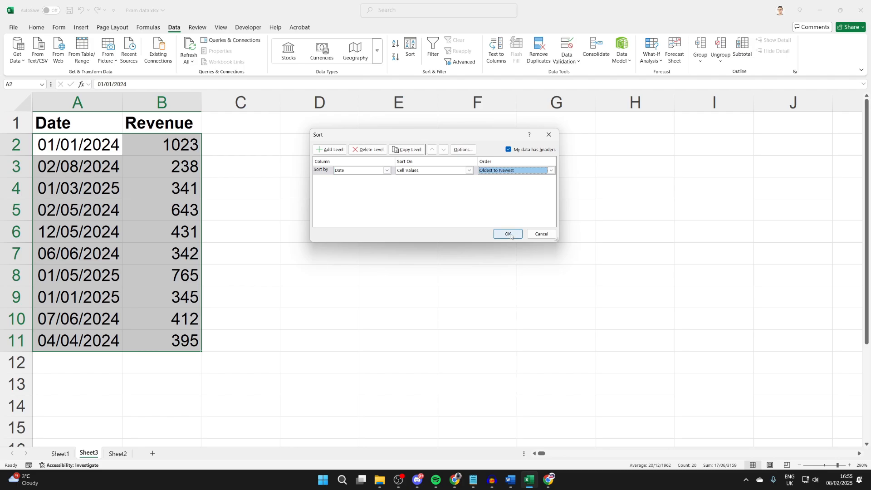
pyautogui.click(506, 233)
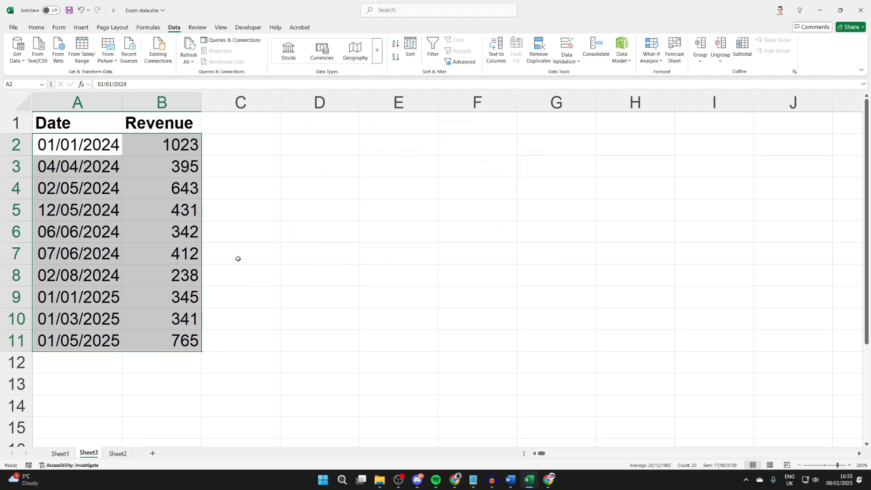
pyautogui.click(77, 361)
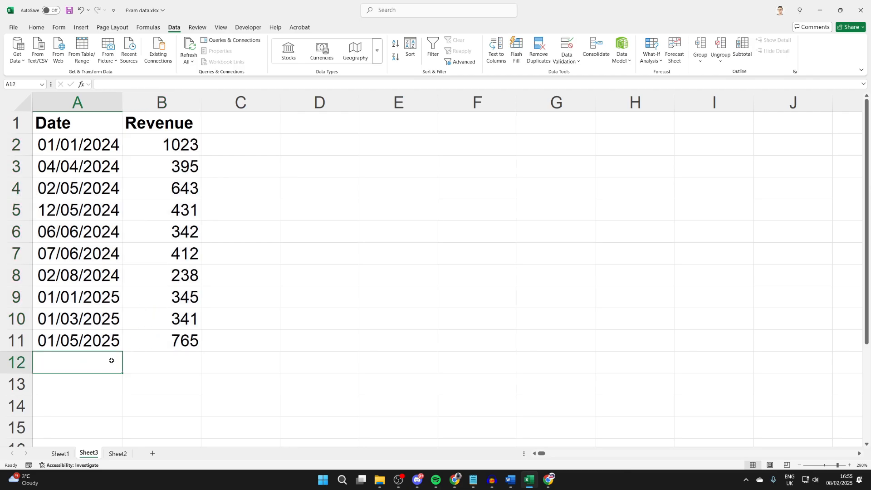
pyautogui.moveTo(117, 146)
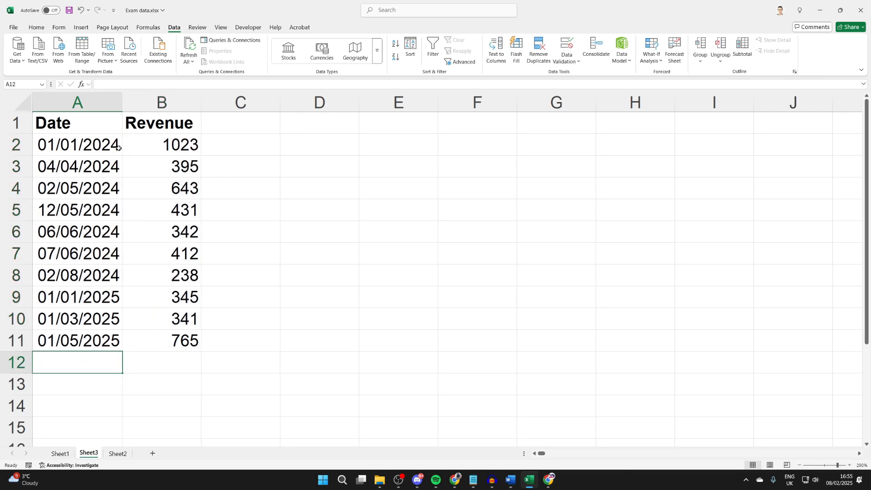